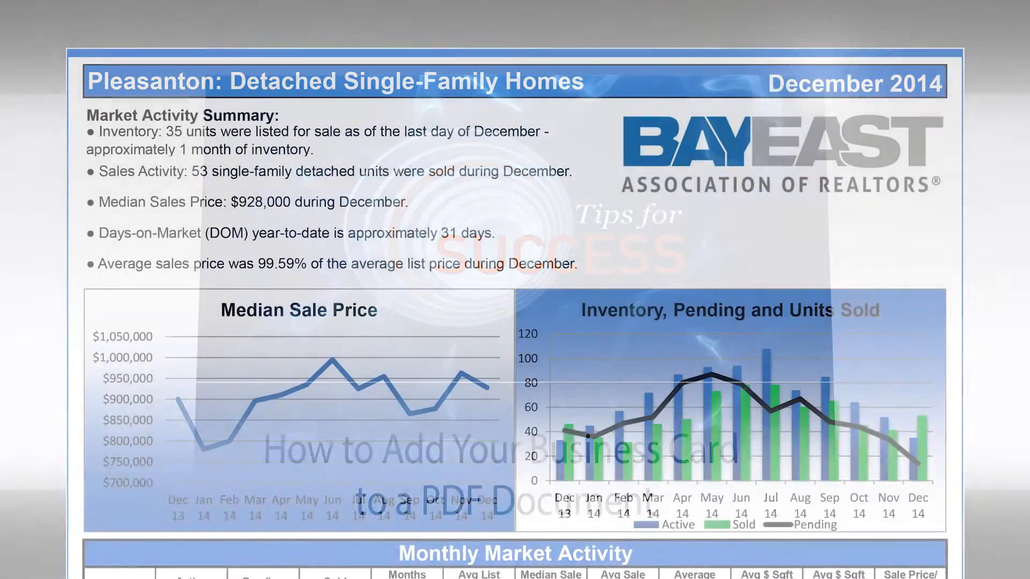
Step: Open the blank Document.pdf from Explorer in Adobe Reader XI
scroll(down, 3)
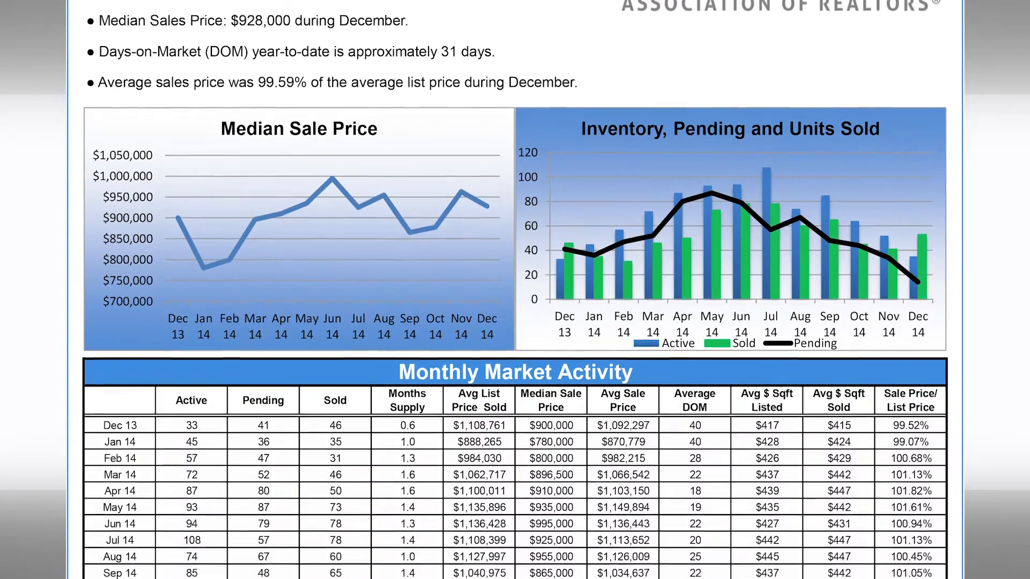
scroll(down, 3)
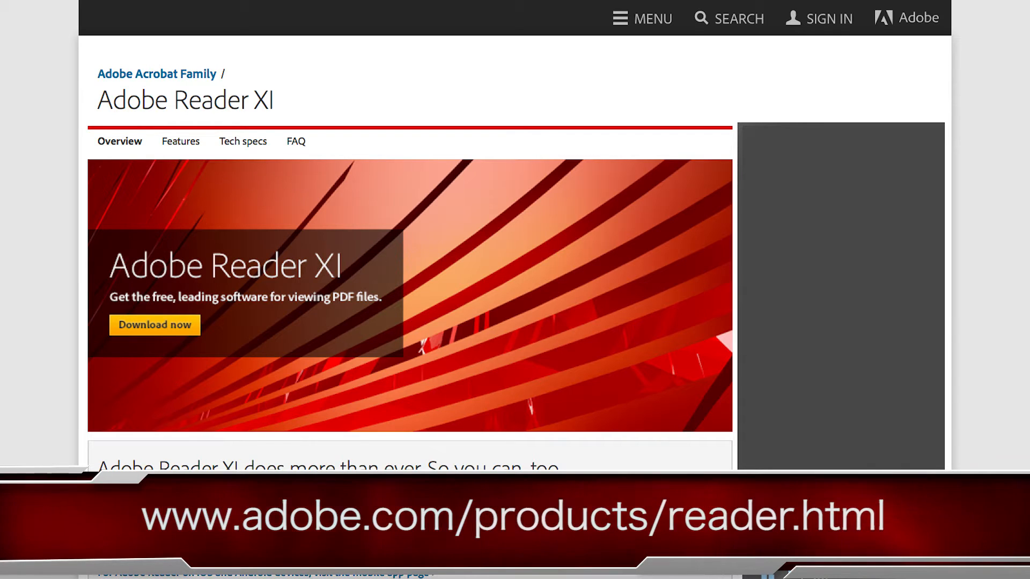
right_click(810, 59)
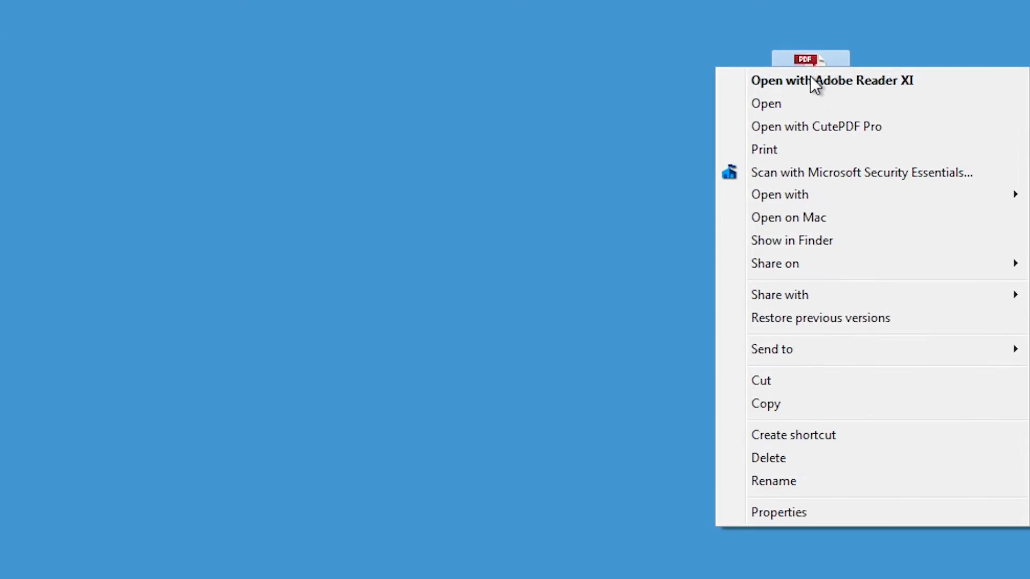
mouse_move(814, 87)
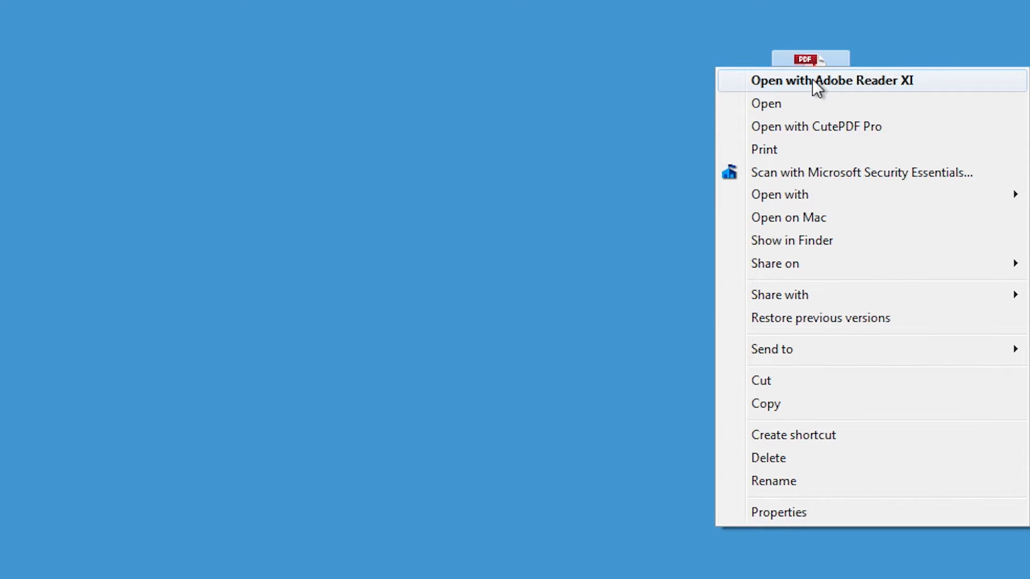
click(829, 81)
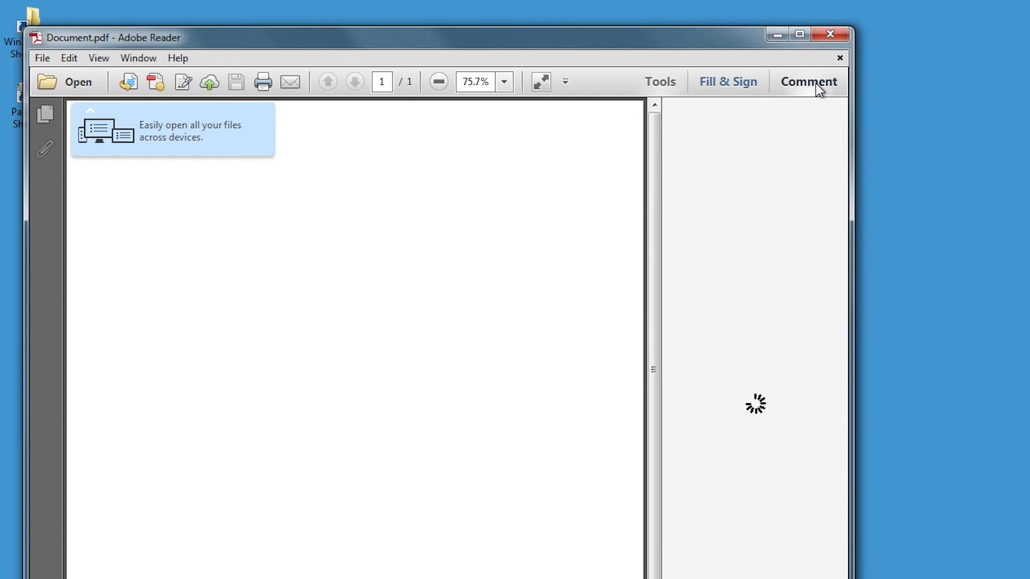
Step: Show the Comment pane with the Annotations tools
click(660, 82)
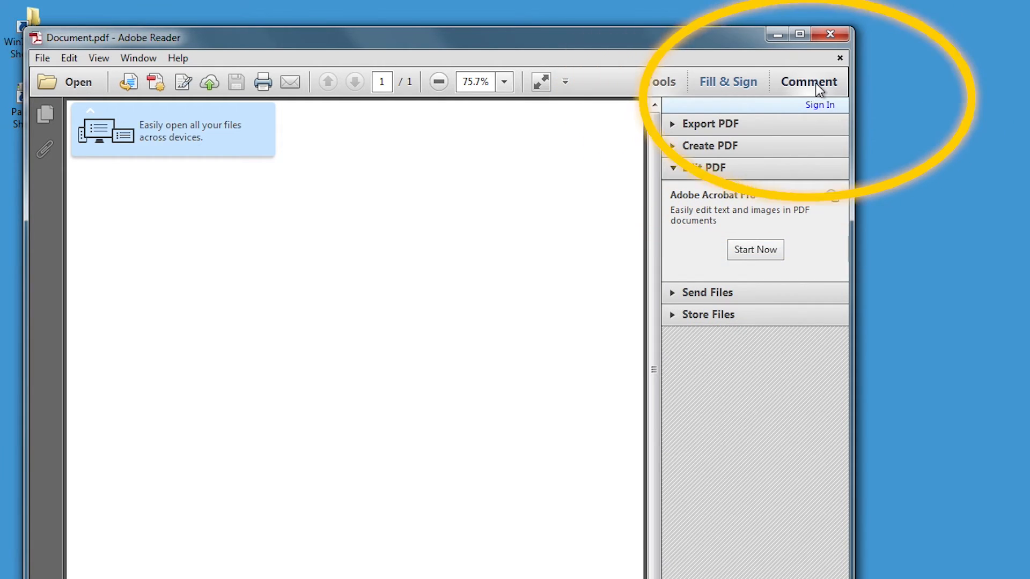
click(807, 82)
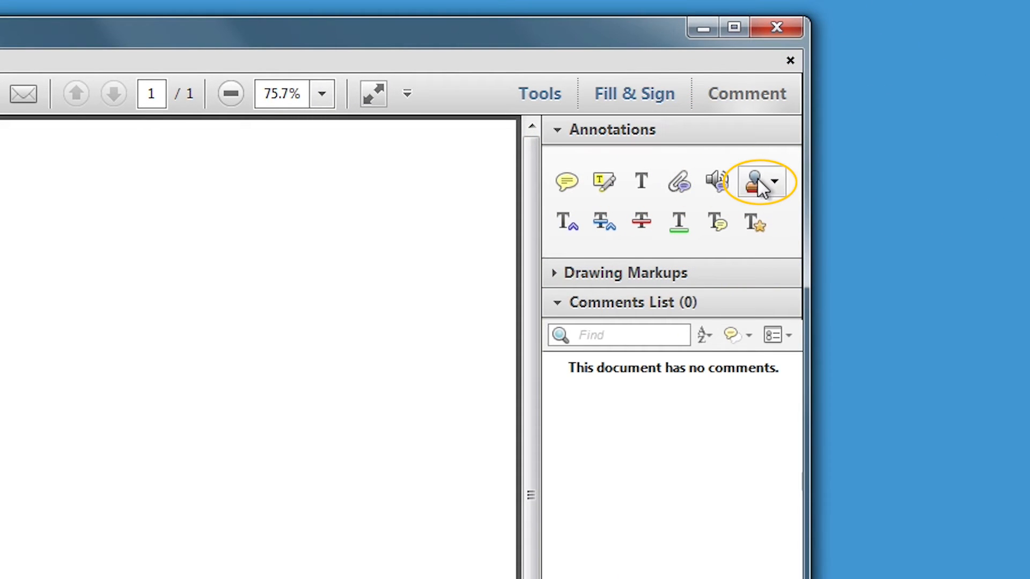
Step: Start Create Custom Stamp and load the Card business card image as its sample
click(762, 182)
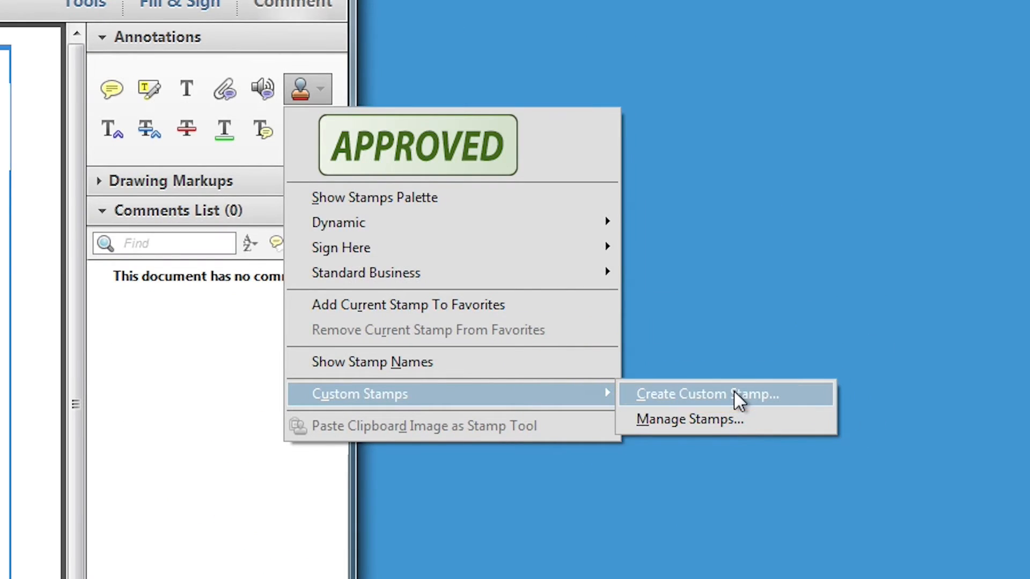
click(707, 393)
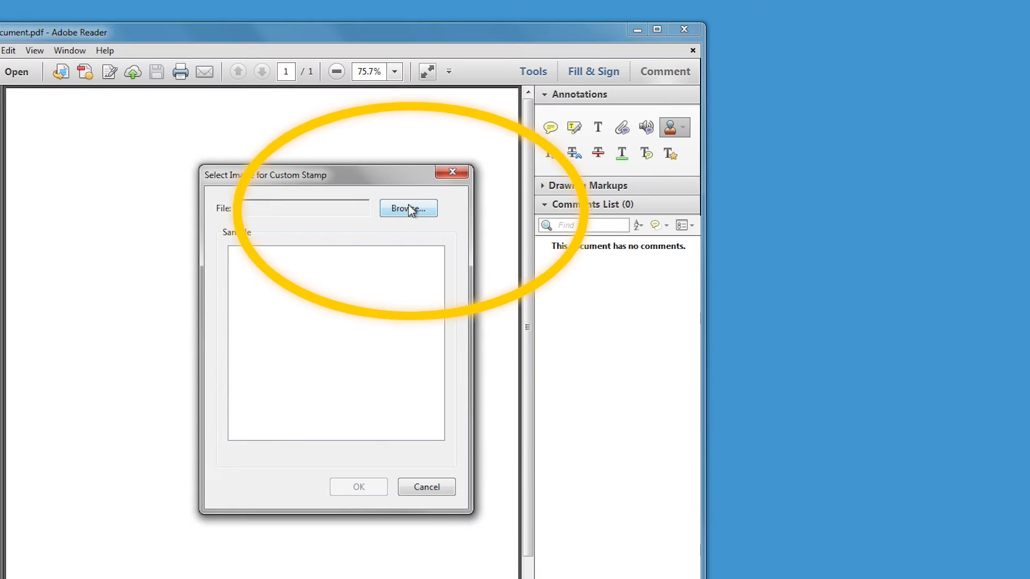
click(407, 208)
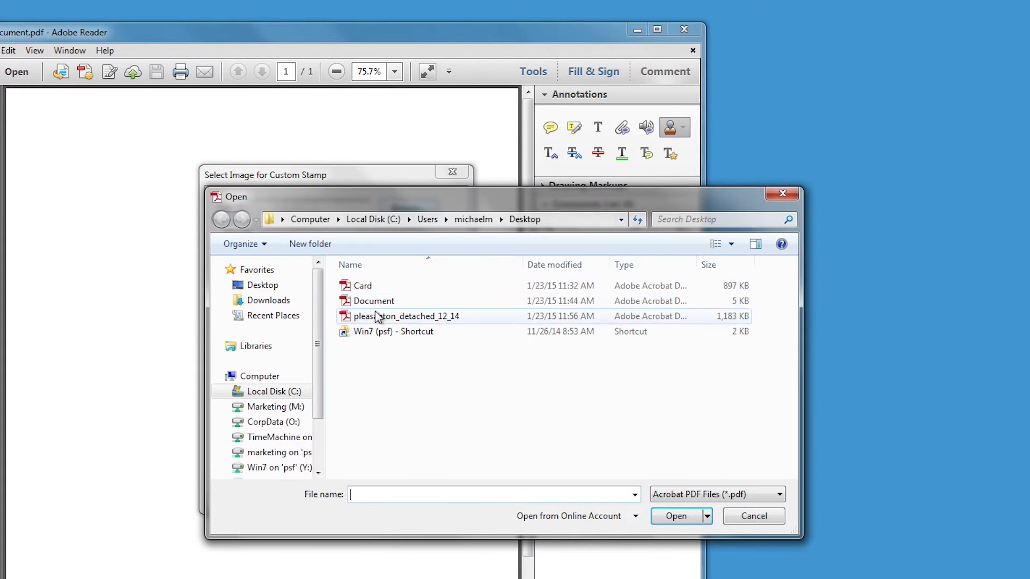
click(362, 285)
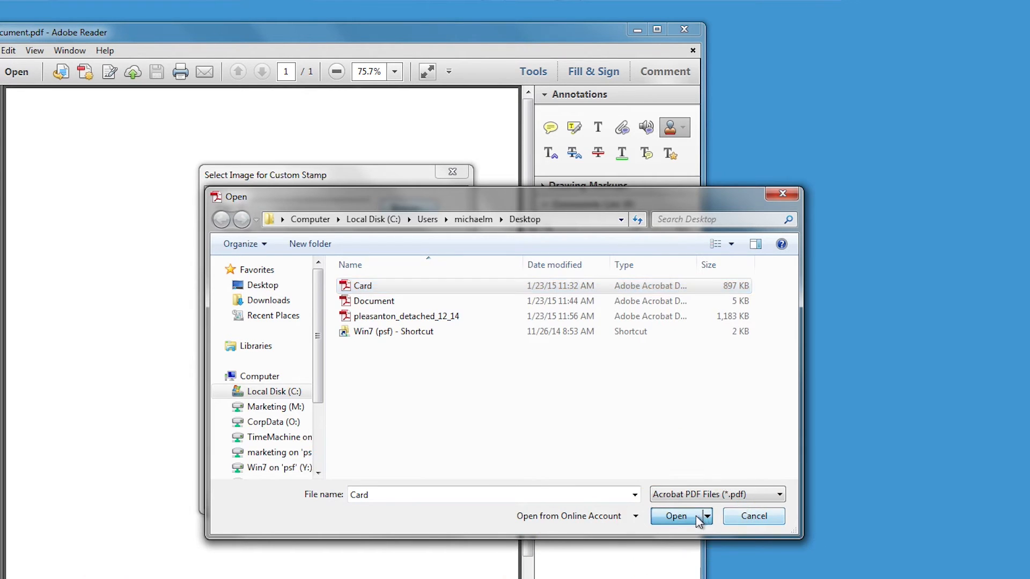
click(674, 516)
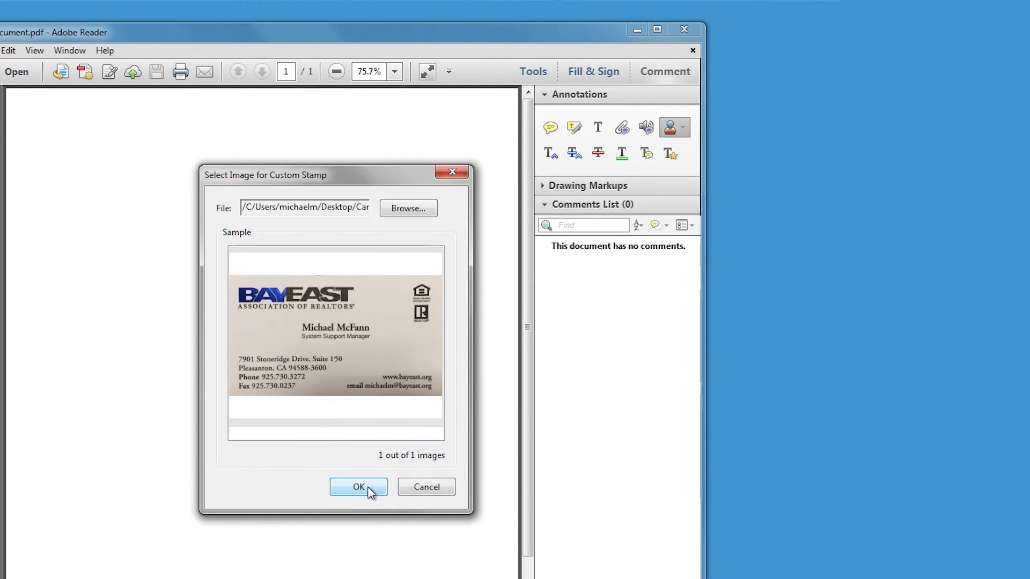
Step: Save the stamp as 'Business card' in the Standard Business category
click(358, 487)
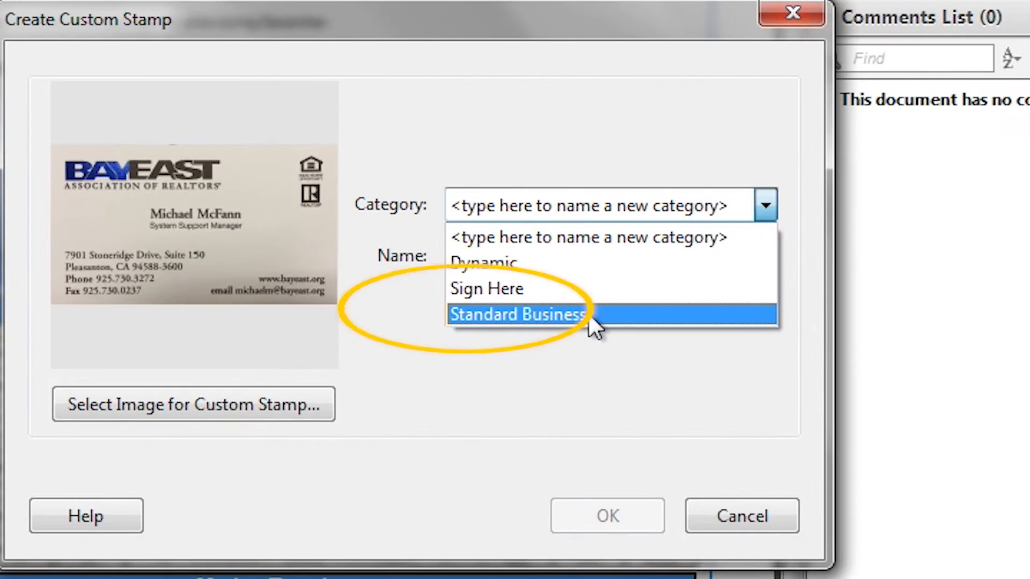
click(517, 314)
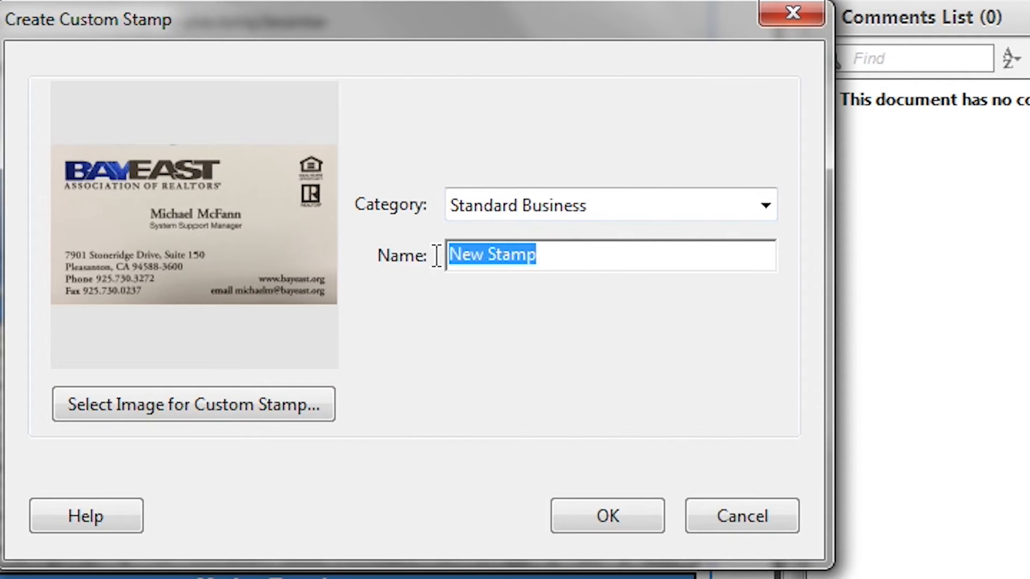
text(Busi)
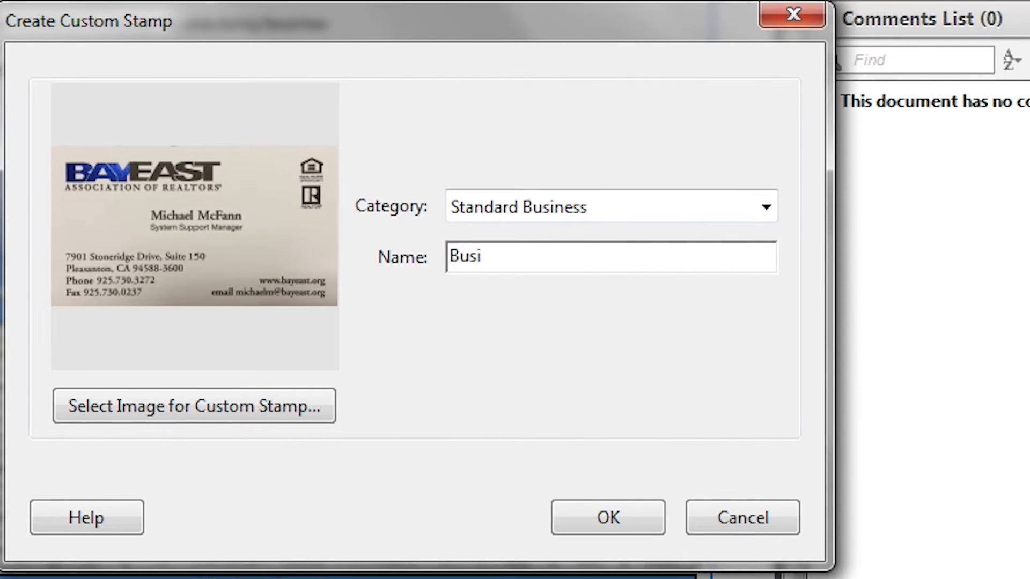
text(ness ca)
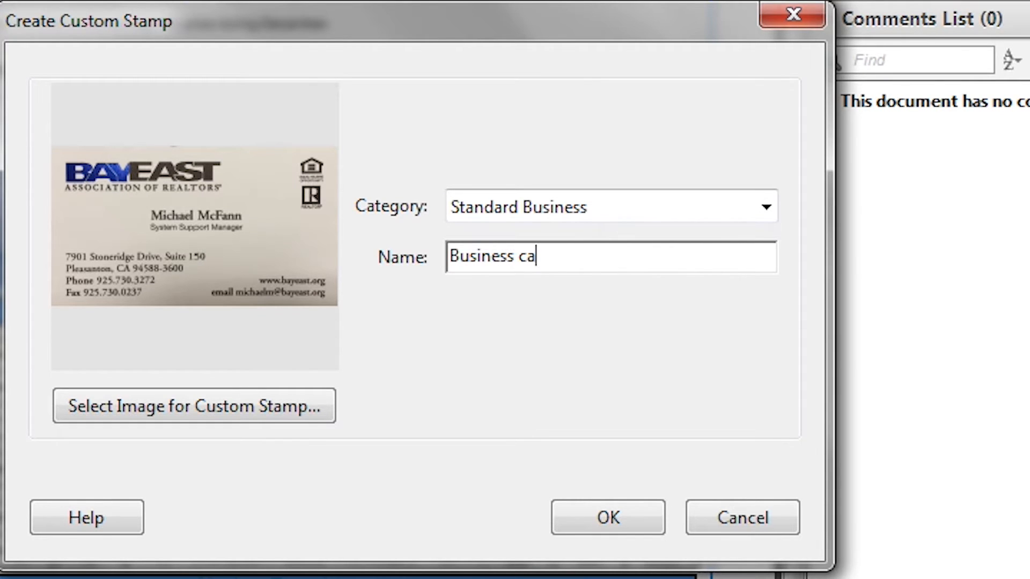
text(rd)
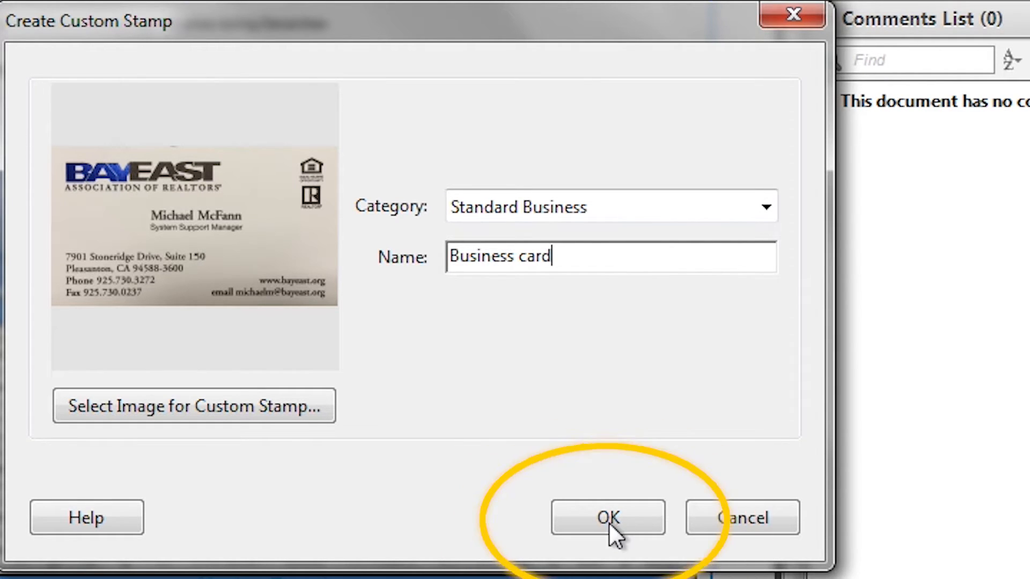
click(607, 517)
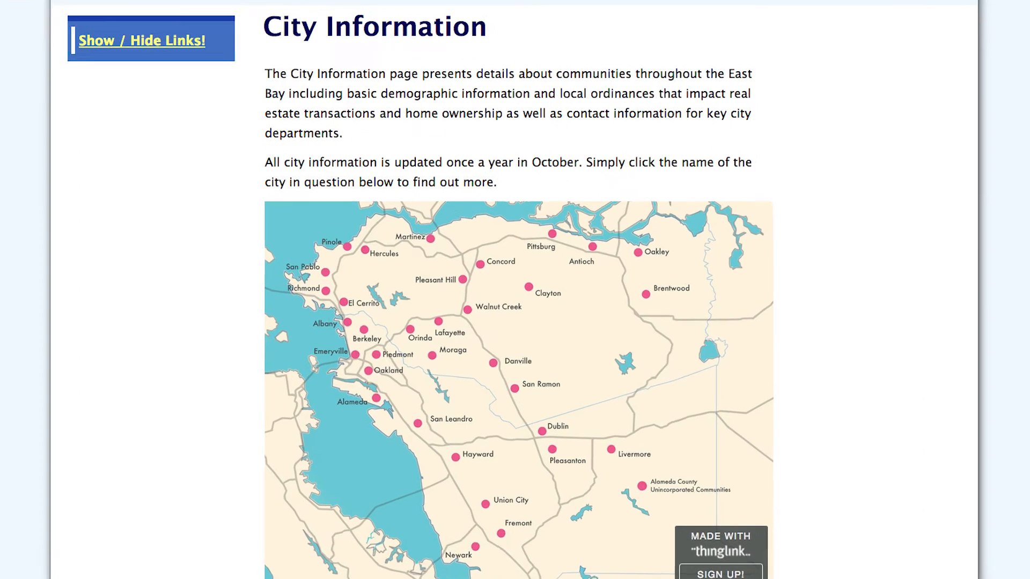
scroll(down, 3)
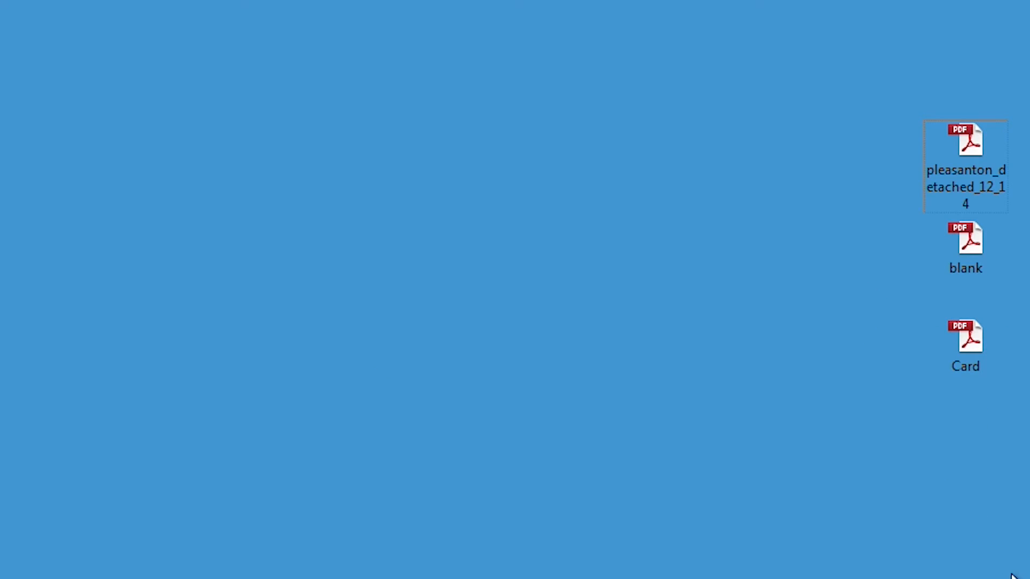
mouse_move(966, 142)
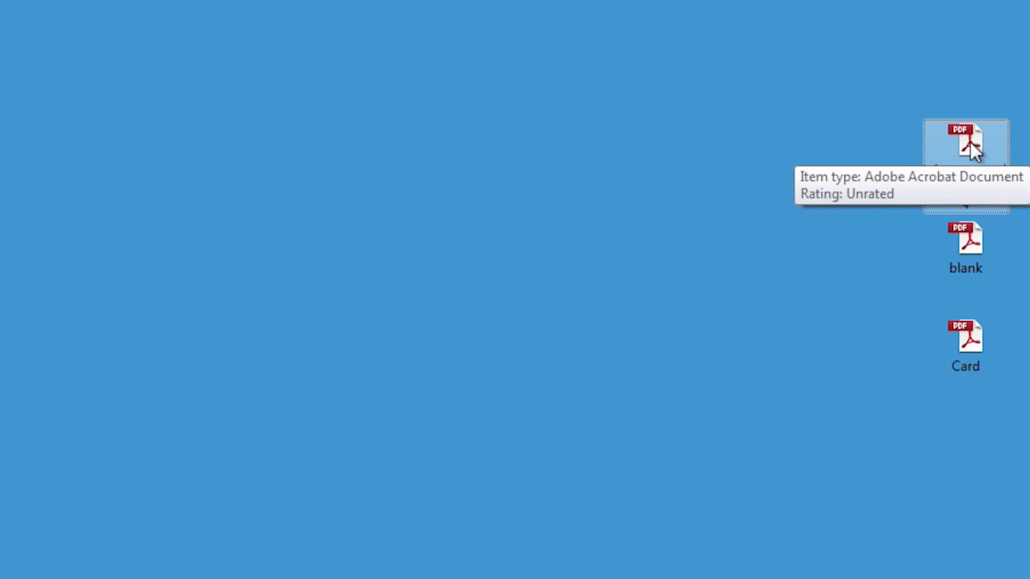
Step: Open pleasanton_detached_12_14 from the desktop in Adobe Reader XI
right_click(966, 142)
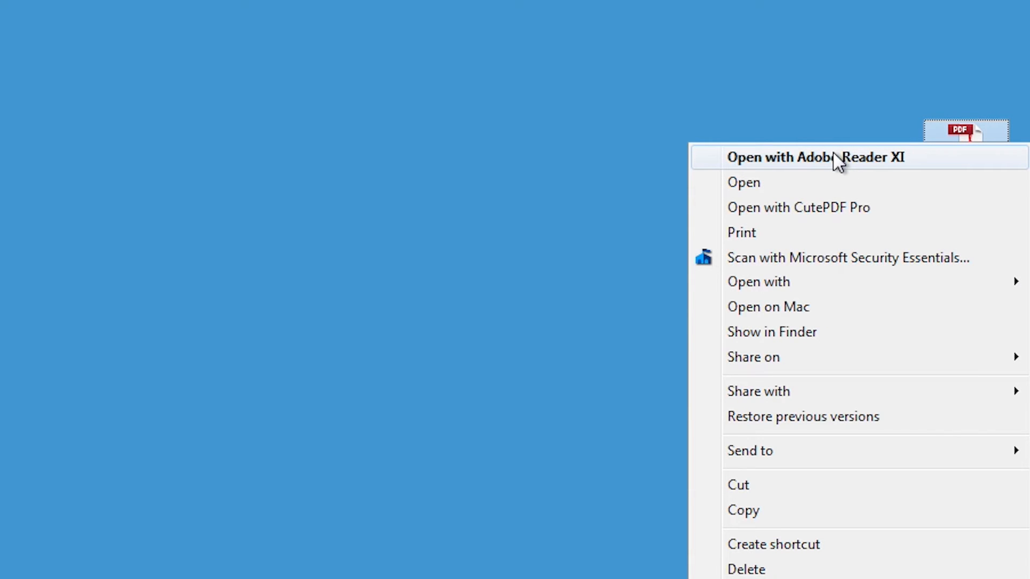
click(815, 157)
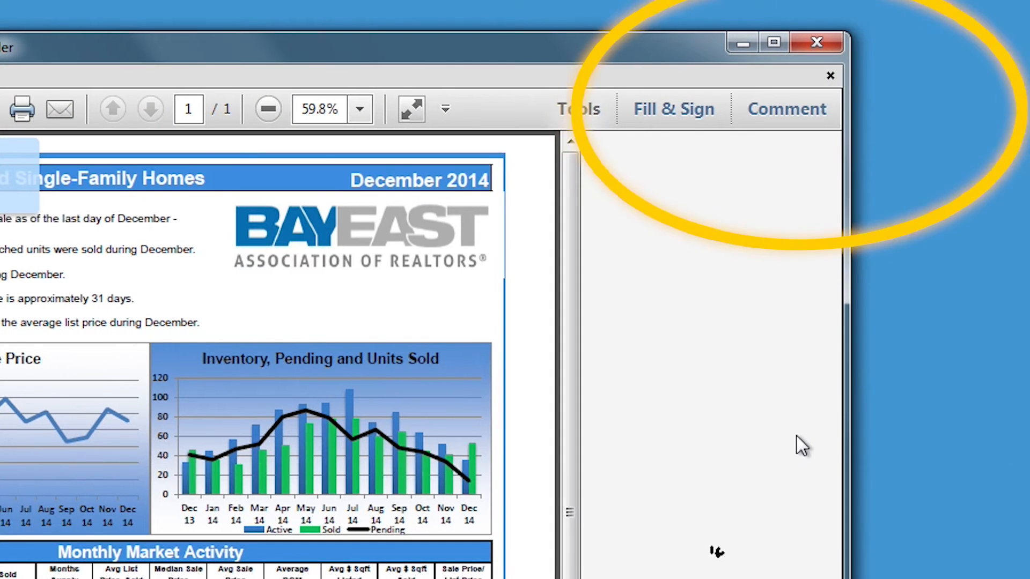
Step: Show the Comment tools and place the Business card stamp in the lower-right box
click(786, 108)
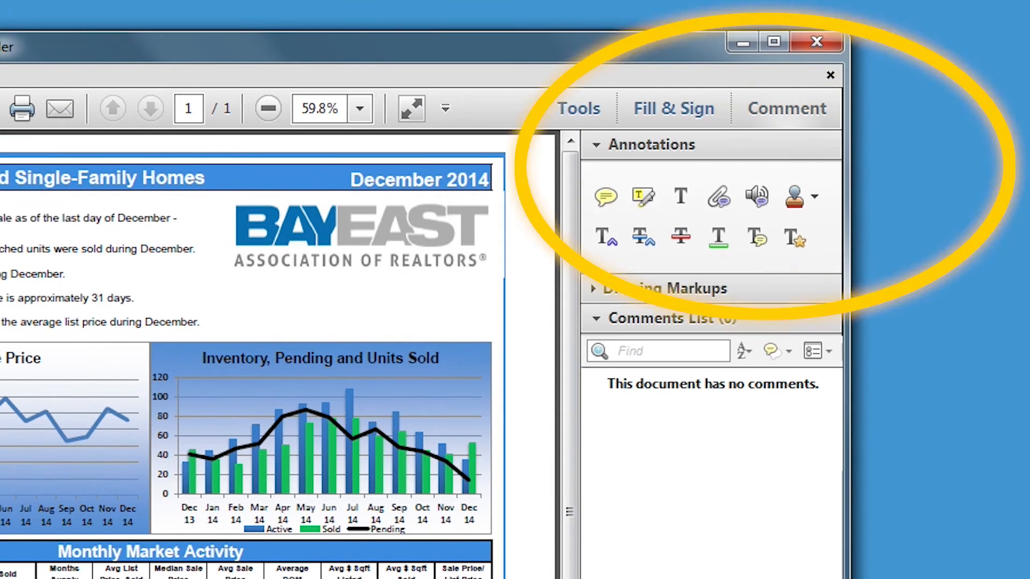
scroll(down, 3)
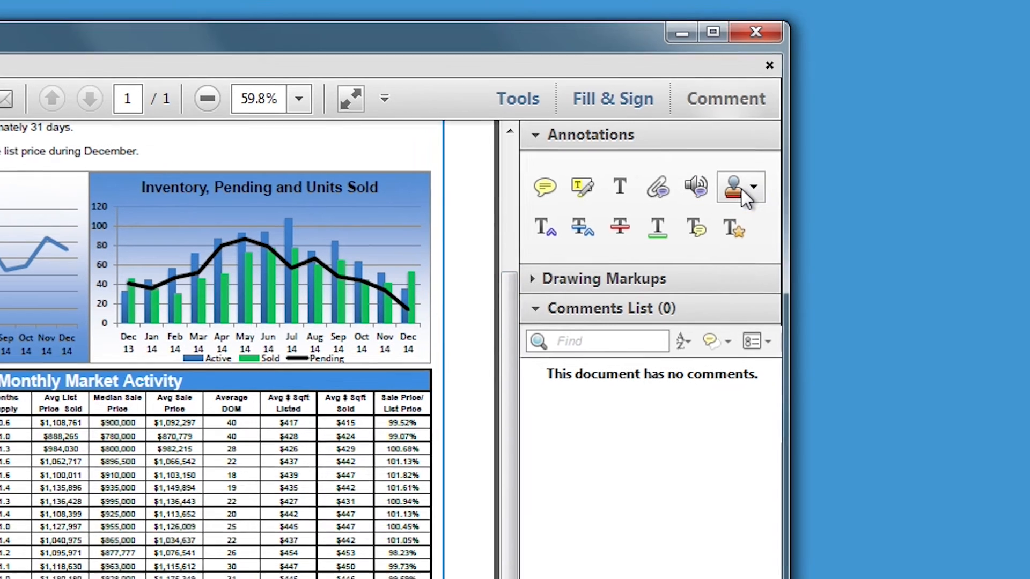
click(760, 188)
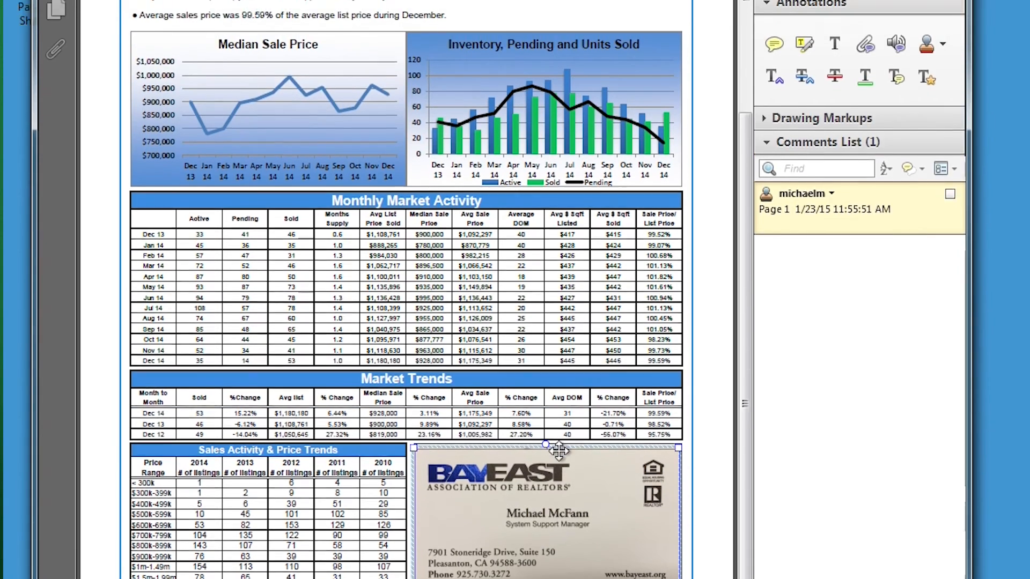
Step: Save the stamped report over the existing pleasanton_detached_12_14 file
click(52, 63)
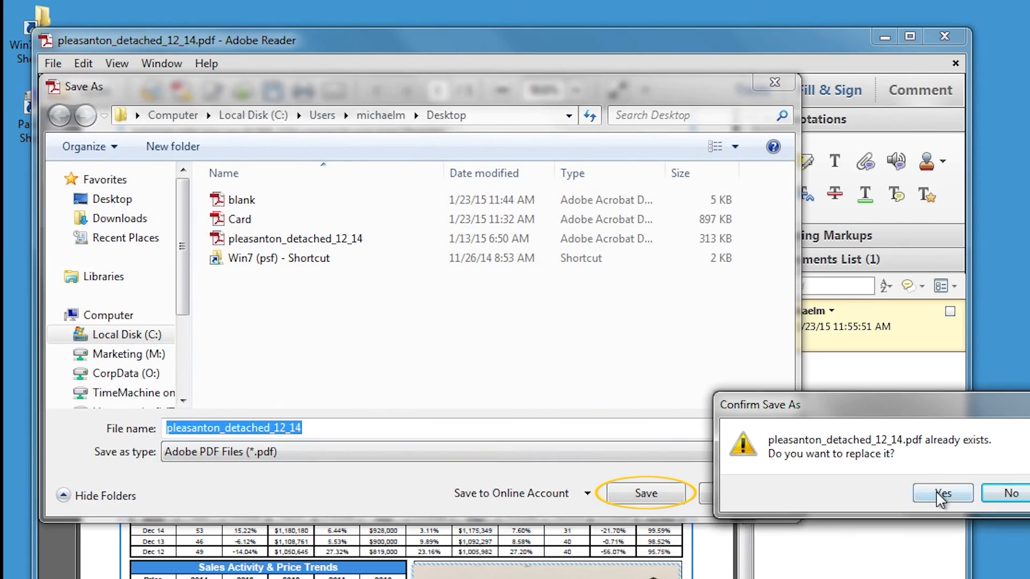
click(941, 494)
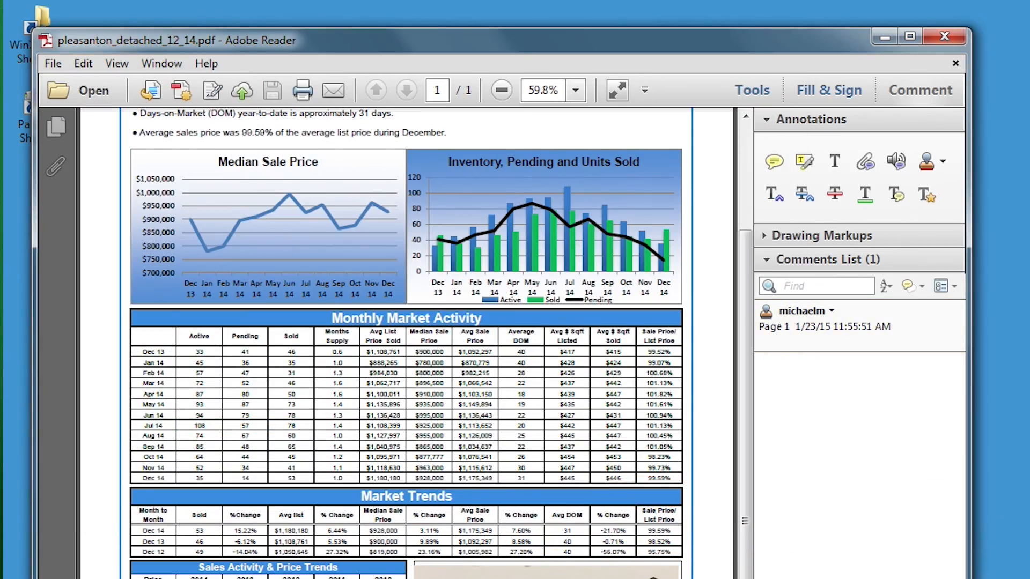
scroll(down, 3)
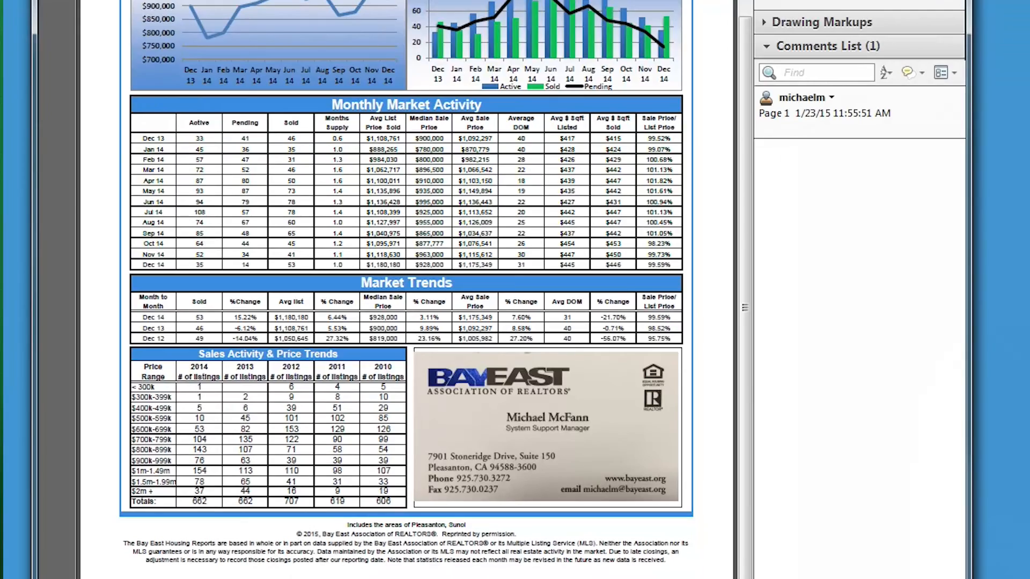
scroll(down, 3)
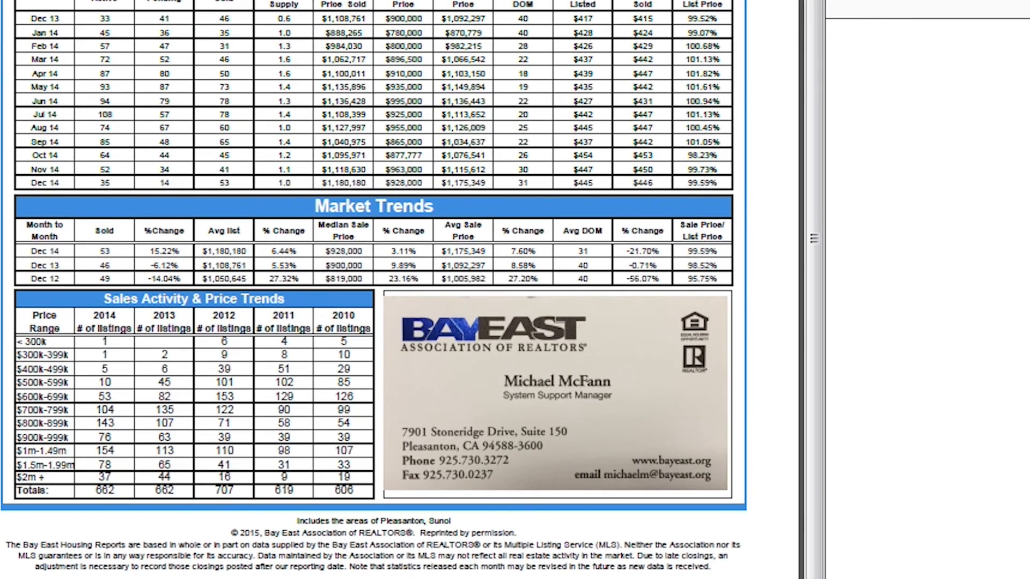